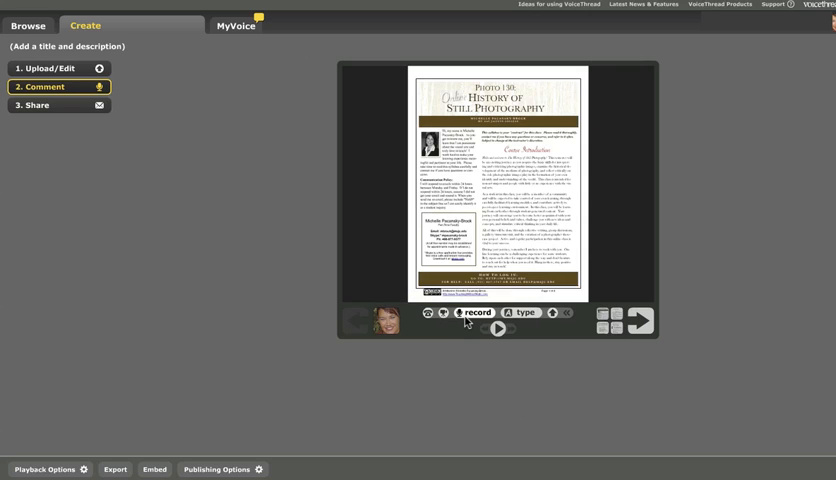
pyautogui.moveTo(550, 312)
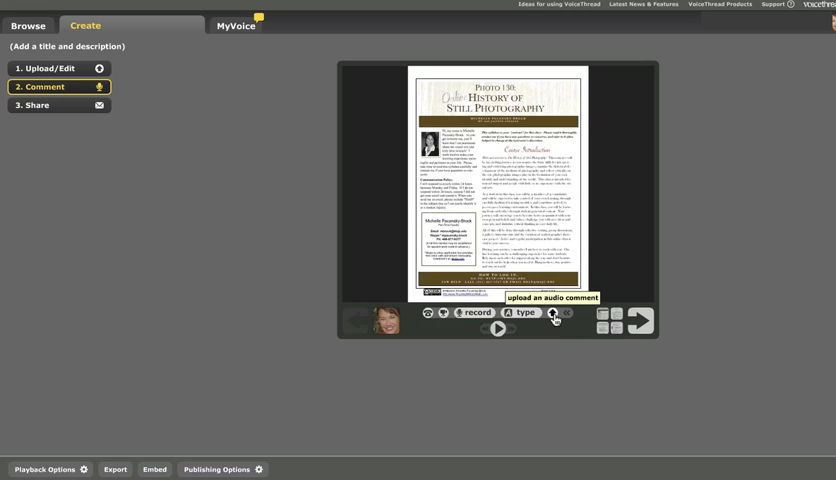
# Begin recording an audio comment on the History of Still Photography page
pyautogui.click(456, 312)
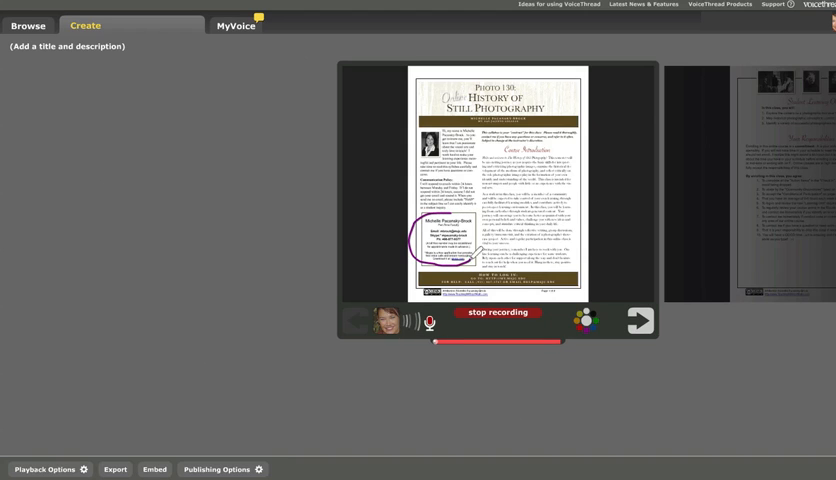
# Finish the spoken comment after circling the contact details, saving it beside the page
pyautogui.click(492, 312)
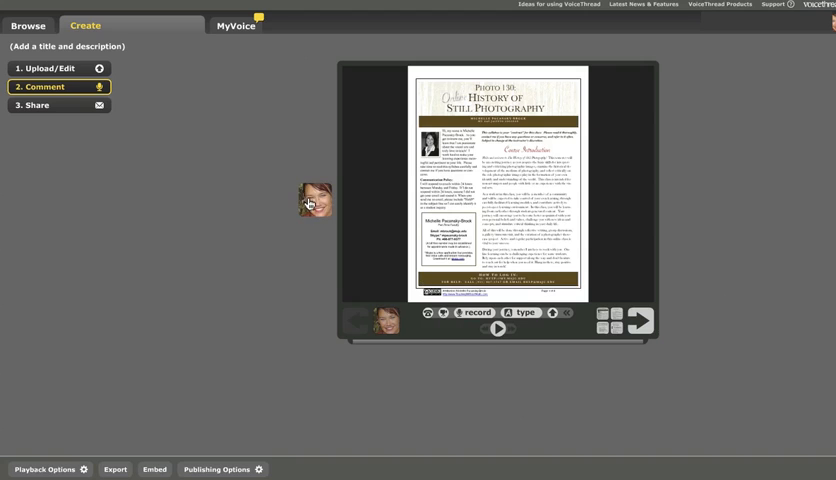